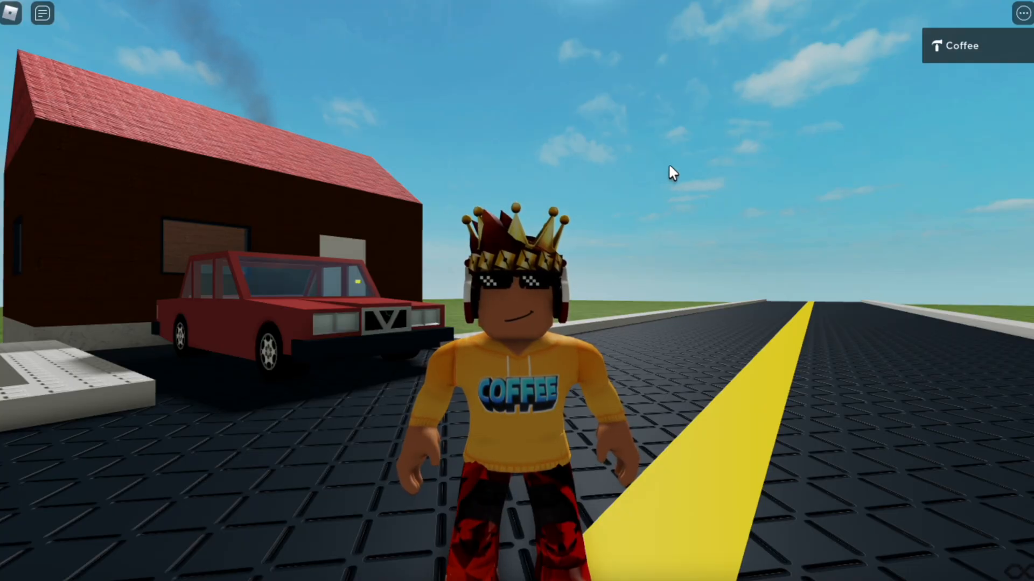
Step: Leave the Roblox game with Escape so the app's Resources folder shows in Finder
key("Escape")
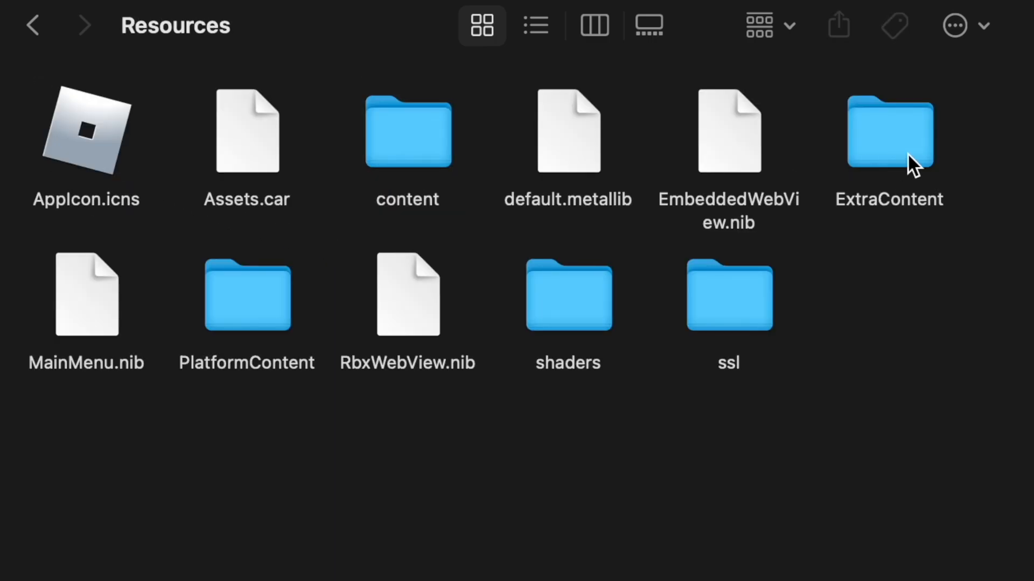
Step: Navigate down through content, textures and Cursors into the KeyboardMouse folder
double_click(407, 131)
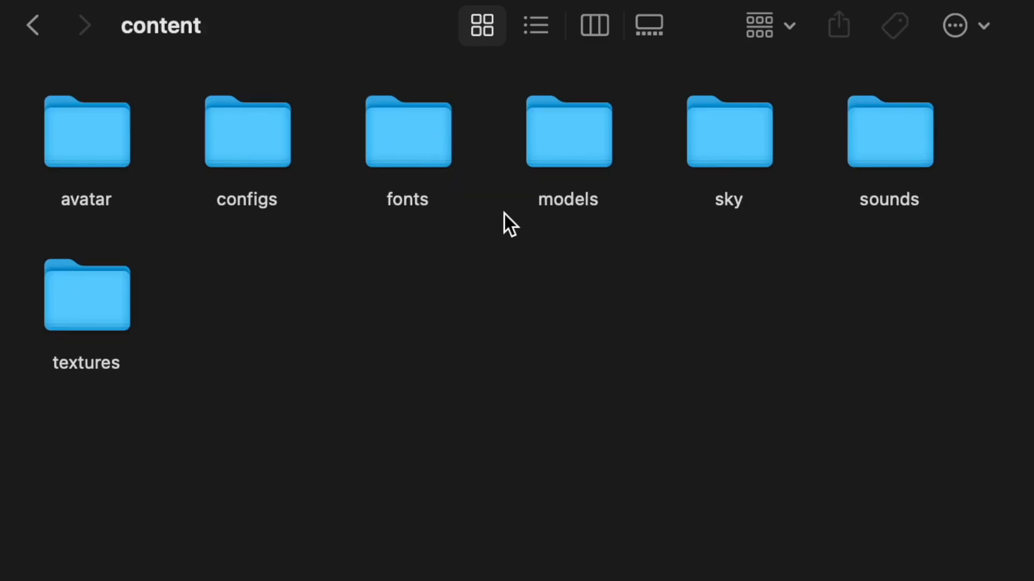
mouse_move(123, 320)
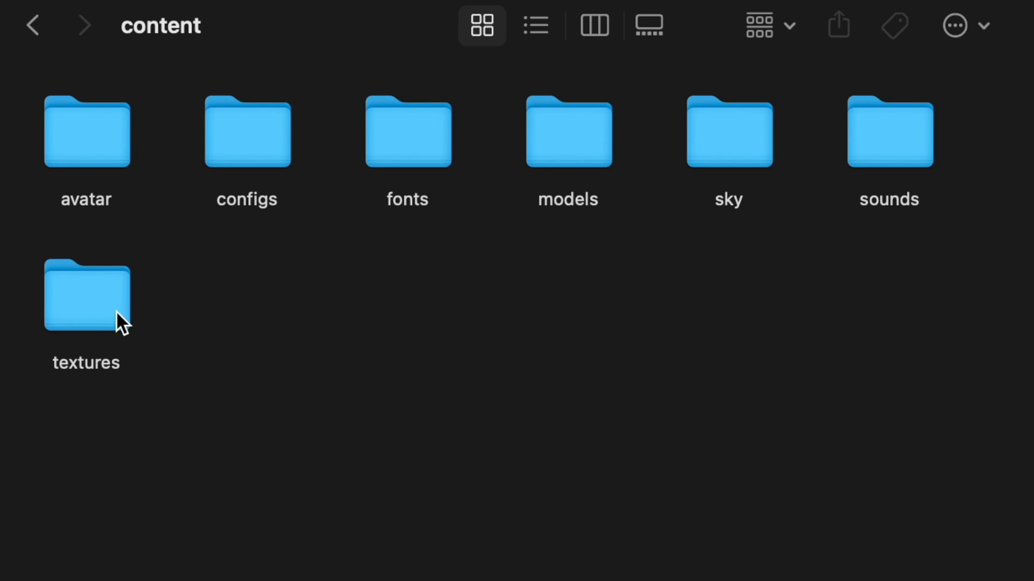
double_click(85, 295)
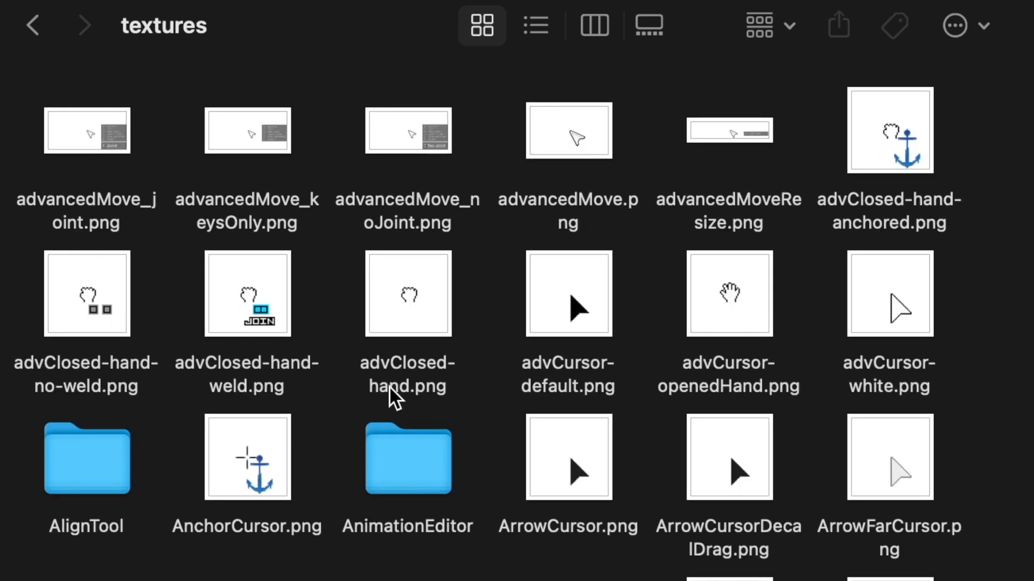
scroll("down", 3)
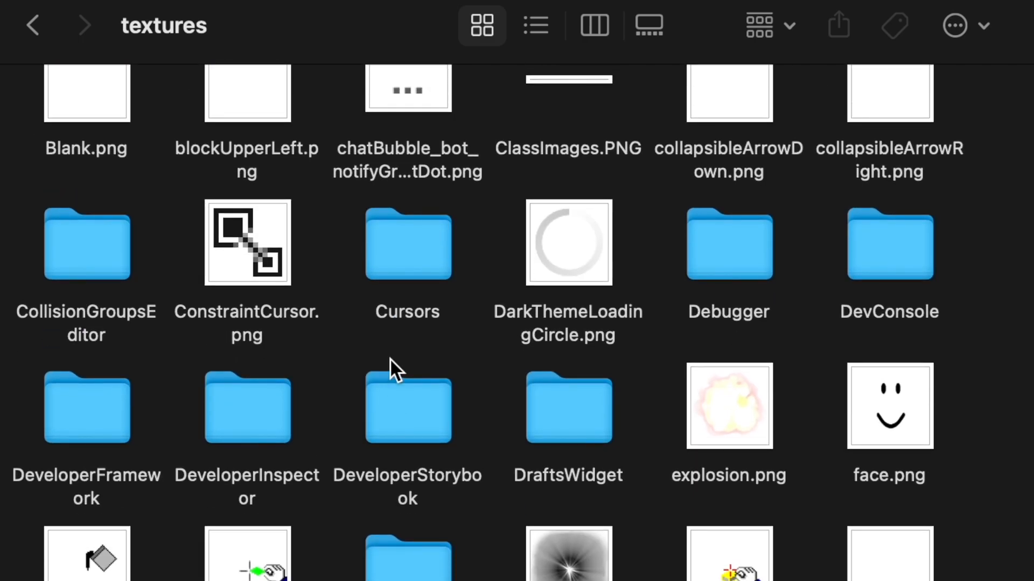
double_click(407, 242)
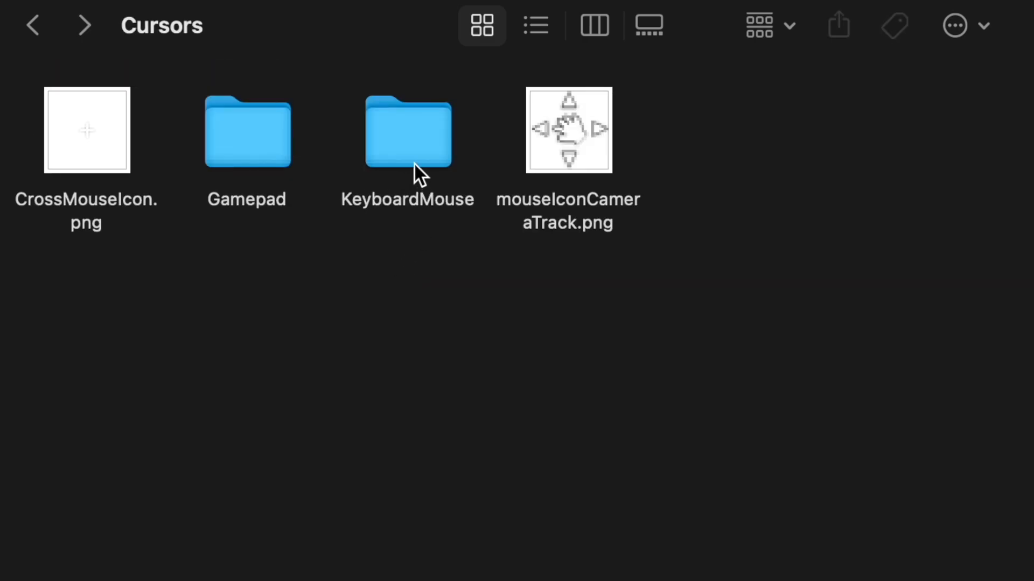
double_click(407, 130)
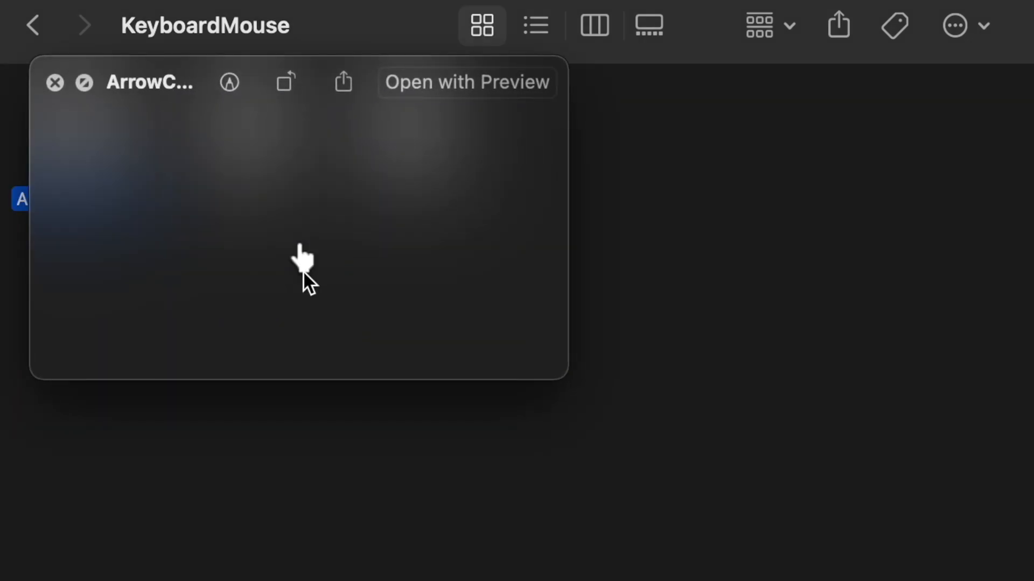
mouse_move(307, 297)
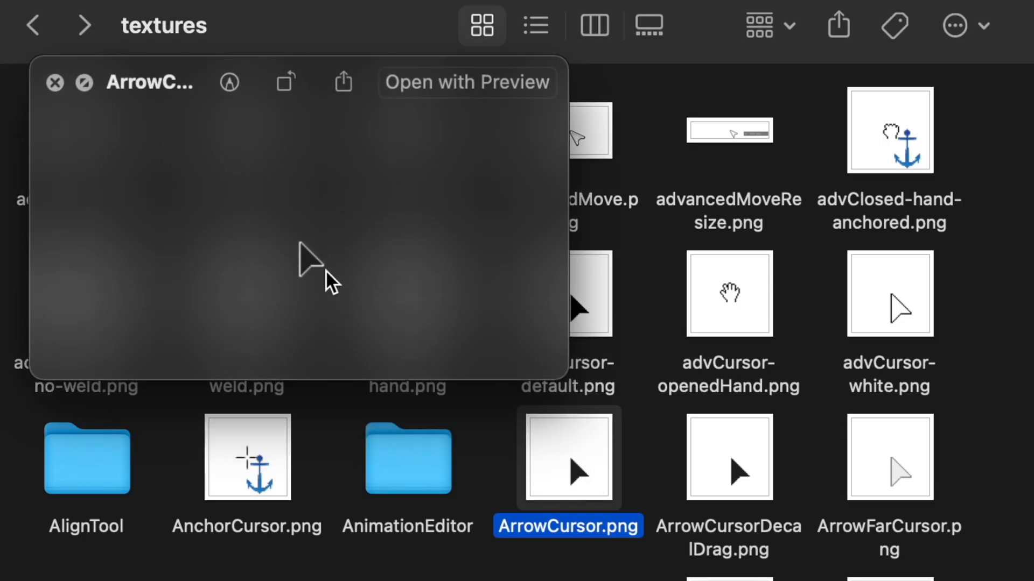
Step: Go back from KeyboardMouse to the textures folder to reach the old ArrowCursor.png
left_click(55, 83)
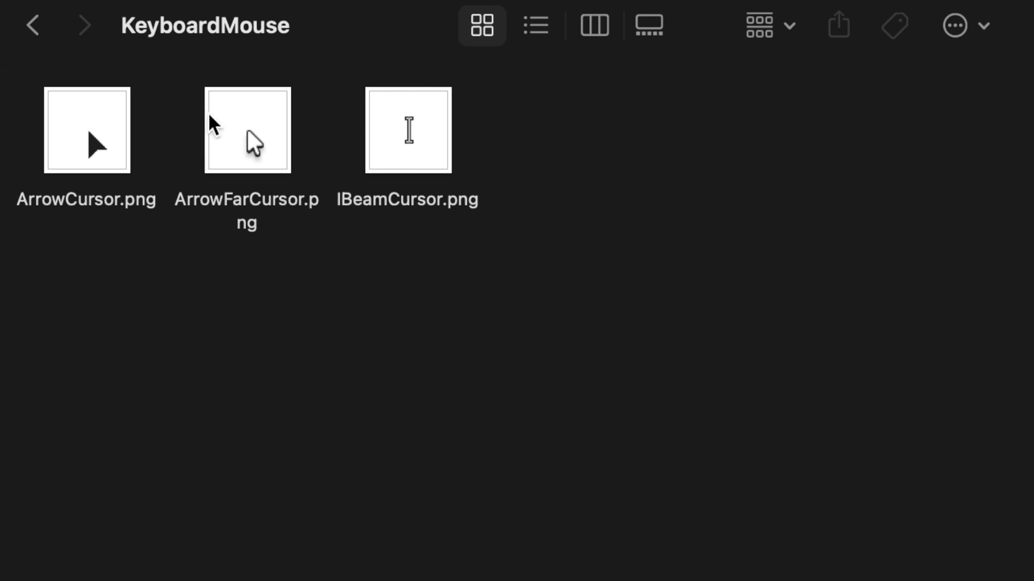
Step: Return to textures and select the old greyed-out ArrowFarCursor.png for copying next
left_click(247, 131)
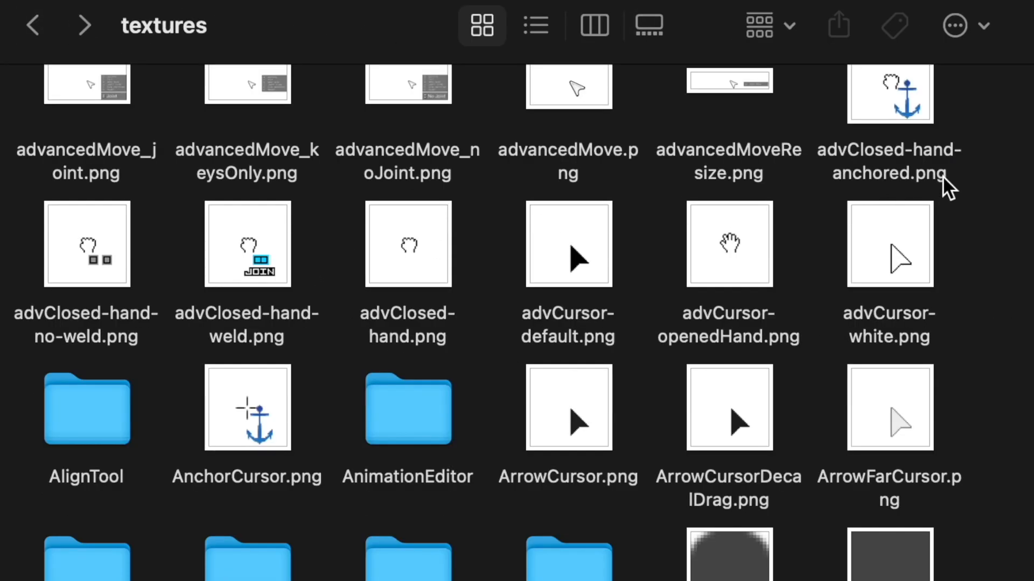
left_click(888, 408)
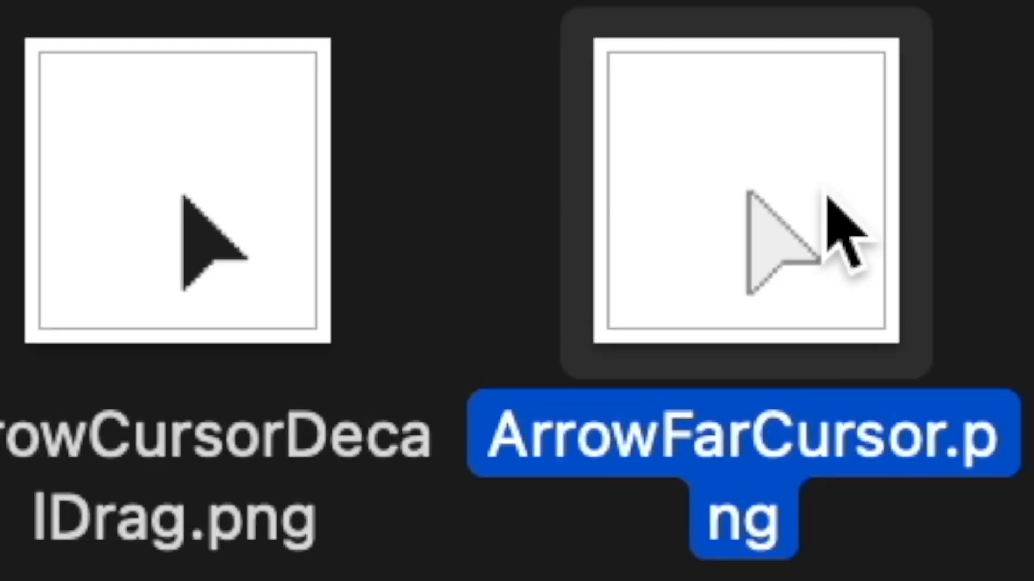